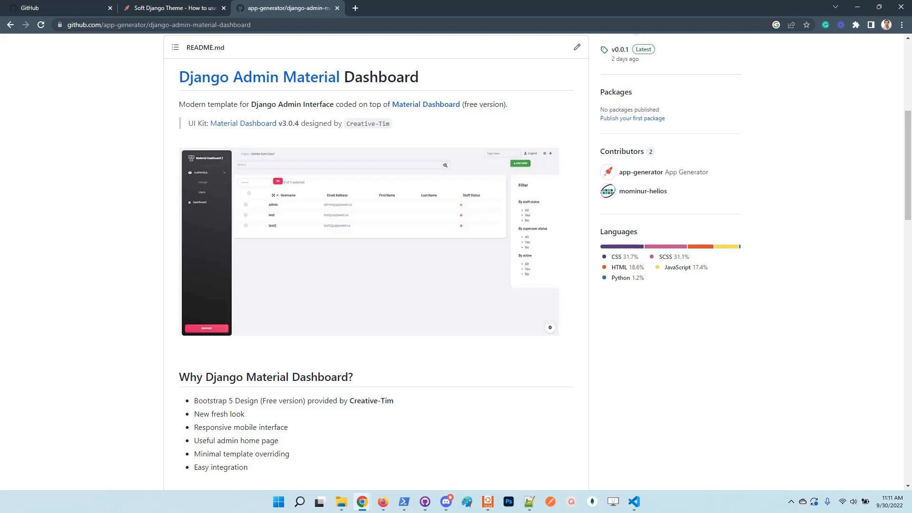
pyautogui.moveTo(705, 364)
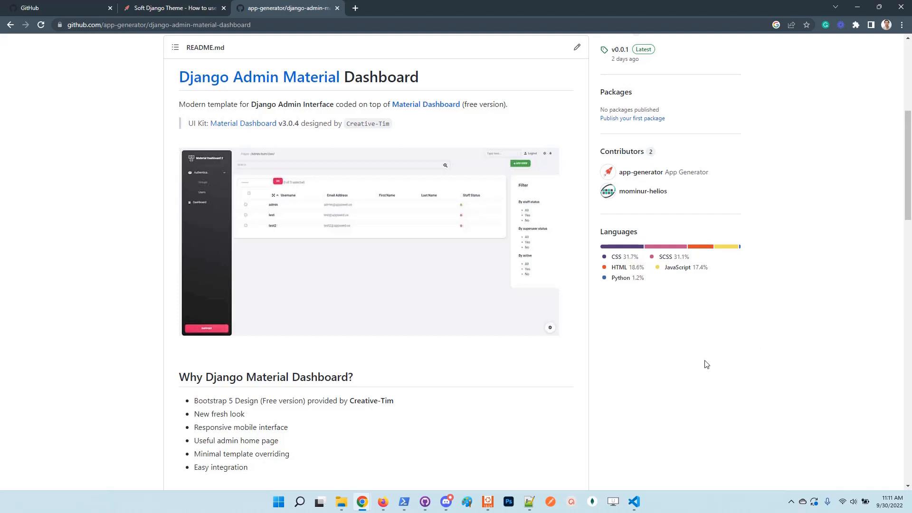
pyautogui.moveTo(632, 366)
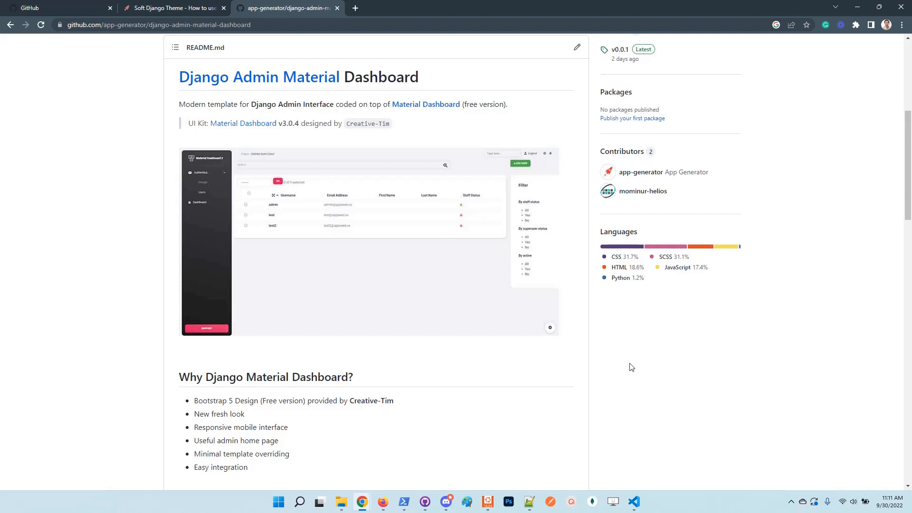
pyautogui.moveTo(336, 151)
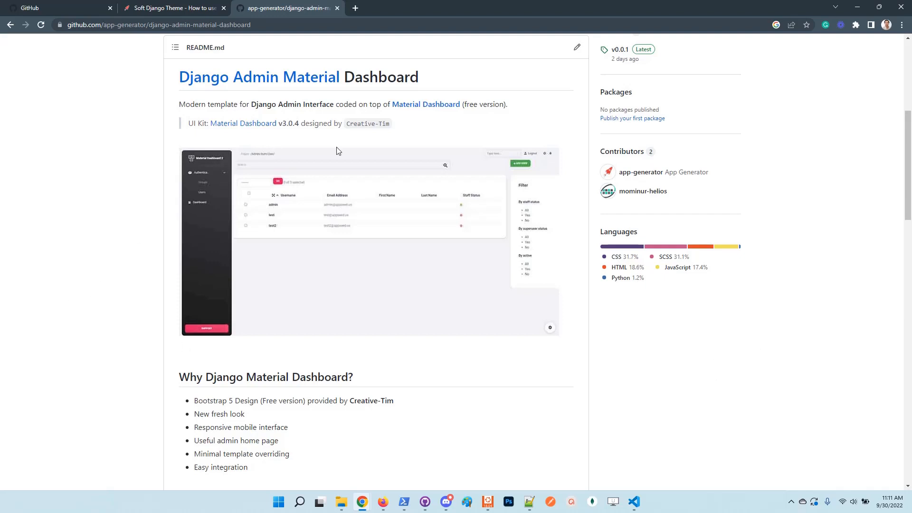
# Open the README's Material Dashboard link in a new browser tab via the context menu
pyautogui.rightClick(425, 104)
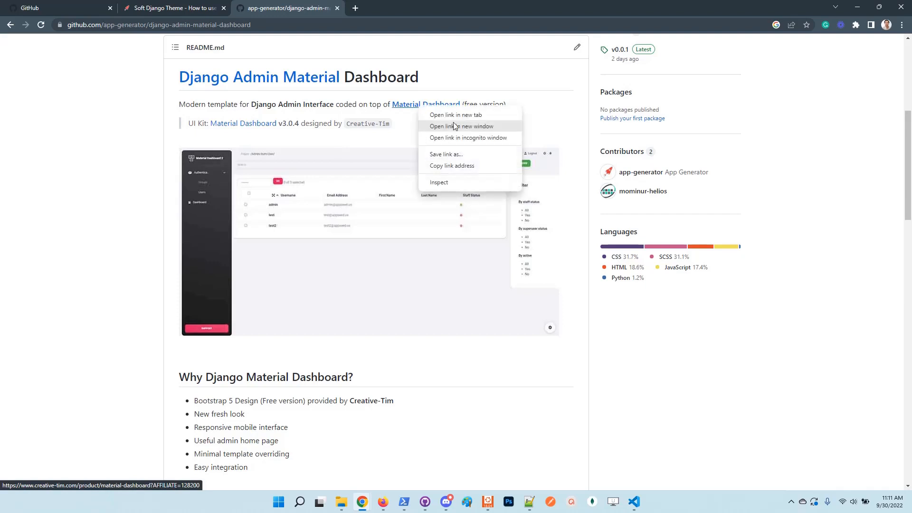
pyautogui.click(463, 127)
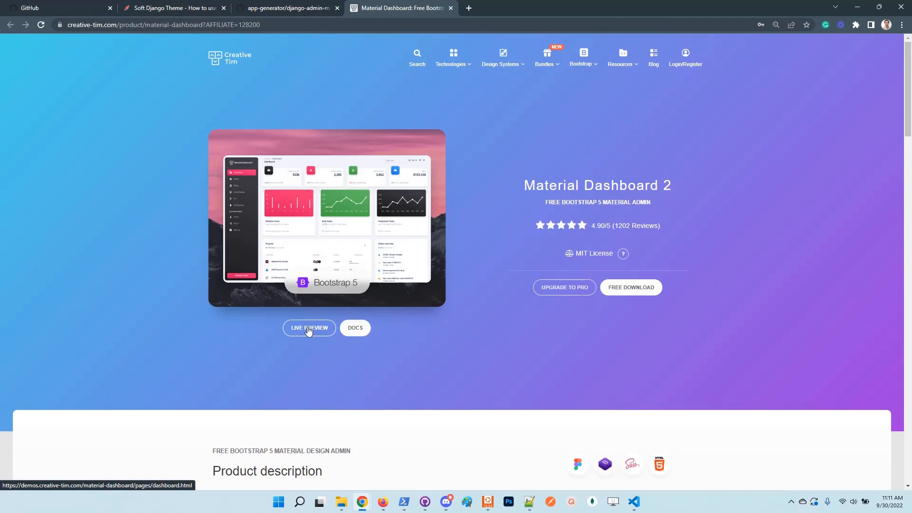
# Launch the Material Dashboard 2 live preview, switch it to dark mode in the configurator, and go to its Sign In page
pyautogui.click(309, 328)
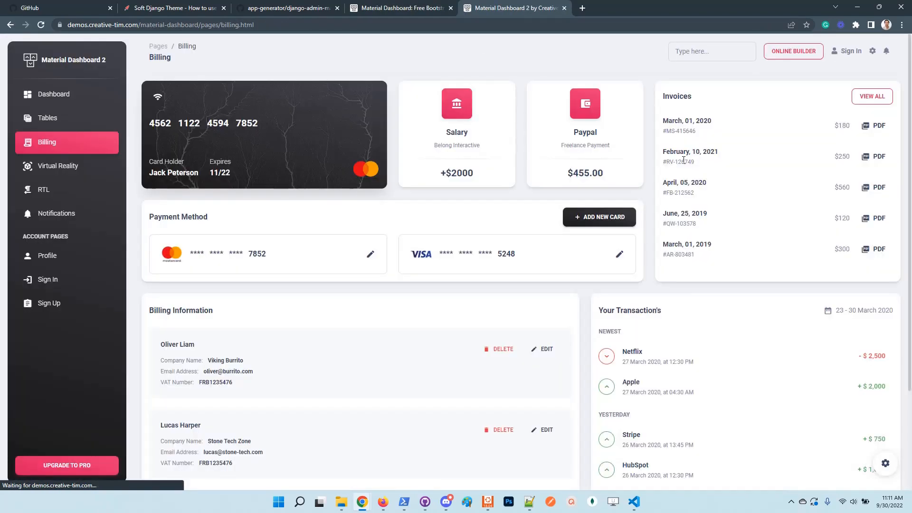
pyautogui.click(885, 462)
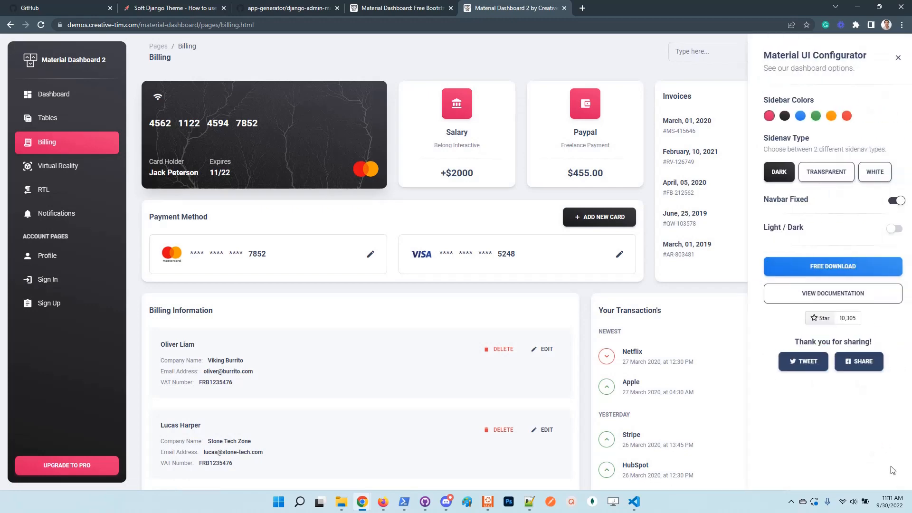
pyautogui.click(892, 228)
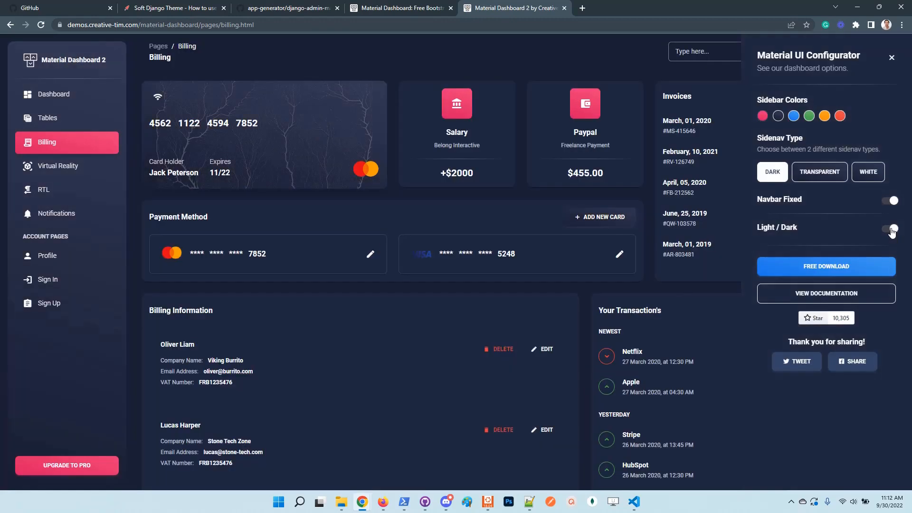
pyautogui.click(891, 58)
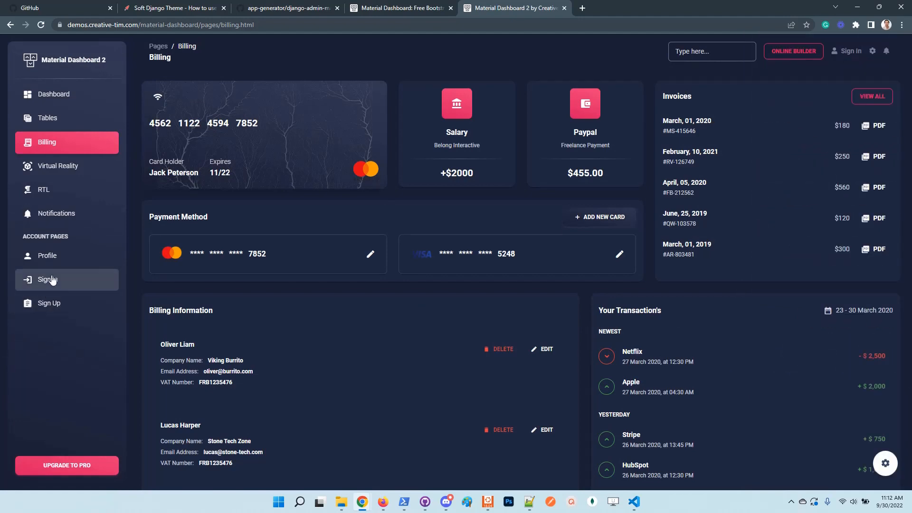
pyautogui.click(46, 279)
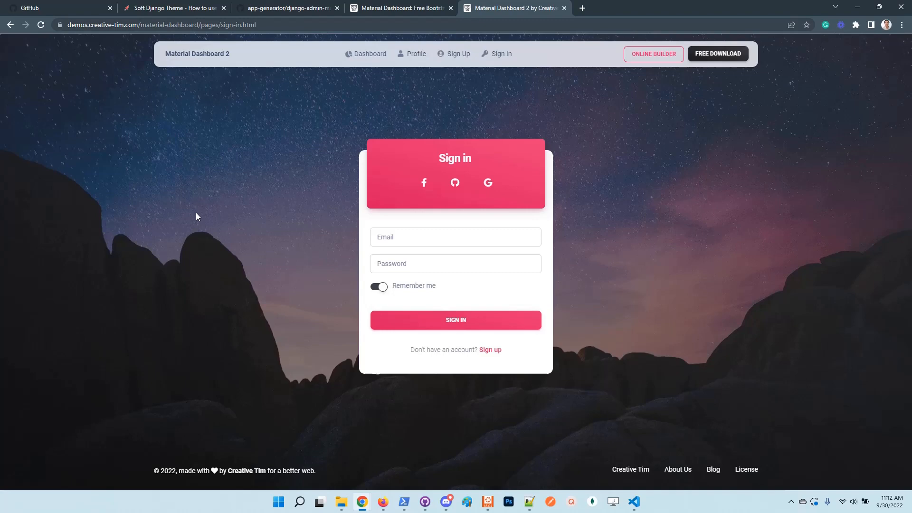
pyautogui.moveTo(507, 118)
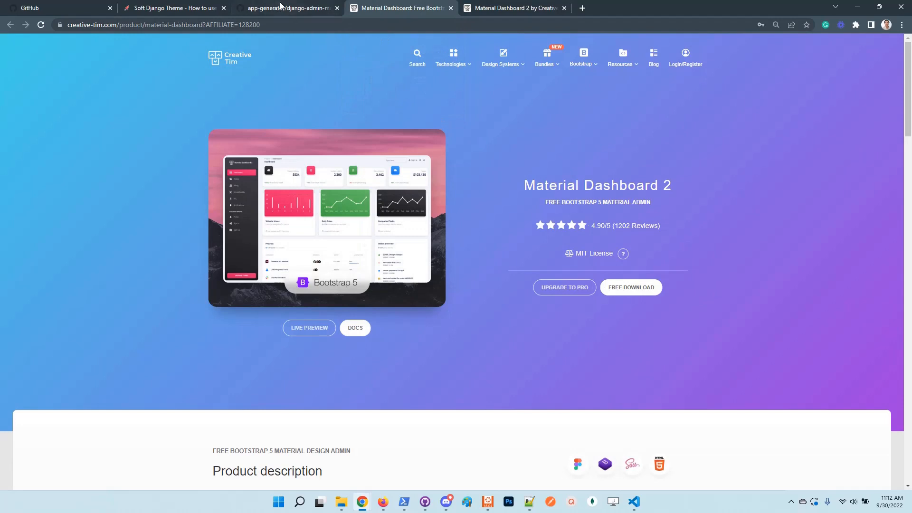
# From PowerShell, create my-django-project under D:\work\tests and launch VS Code on it with code .\my-django-project\
pyautogui.click(285, 8)
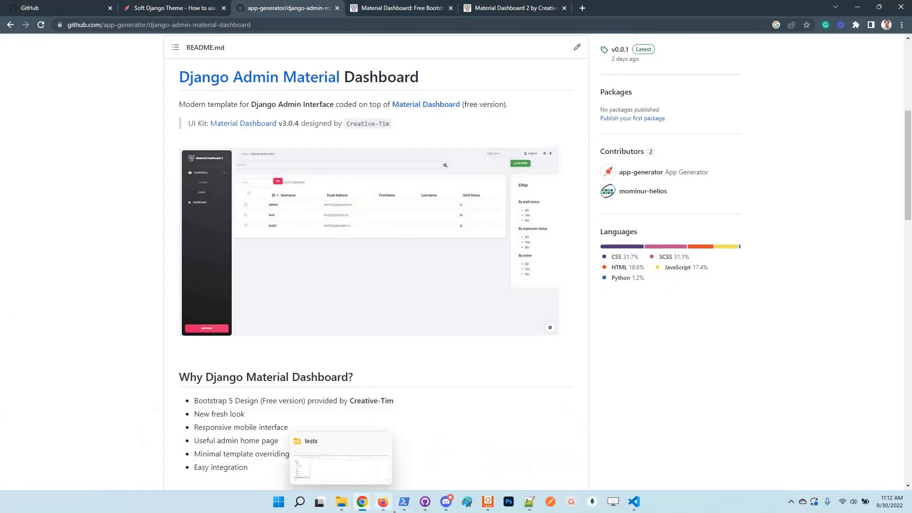
pyautogui.click(403, 502)
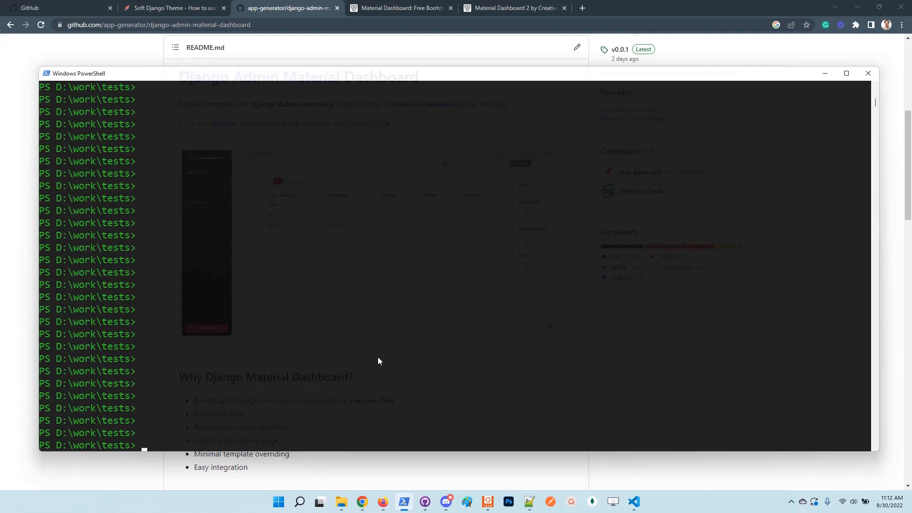
pyautogui.write('cd ..')
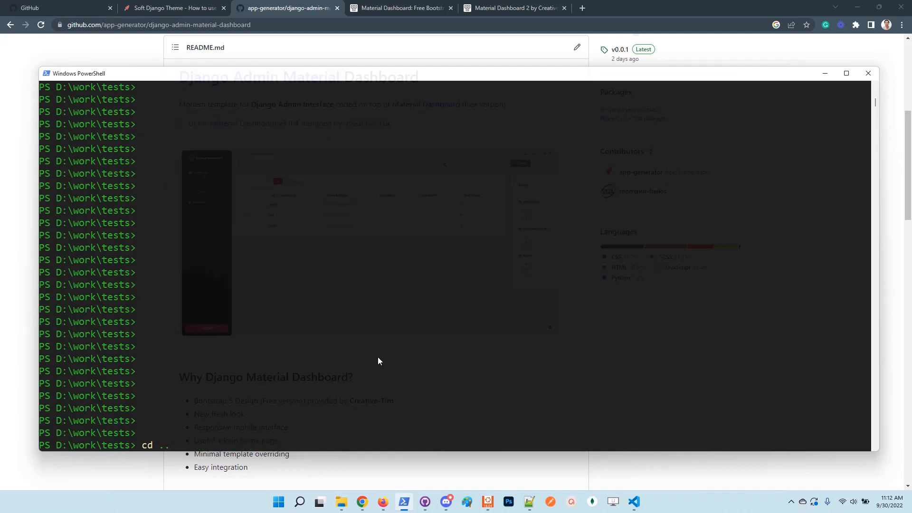
pyautogui.write('mkdir my-django-project')
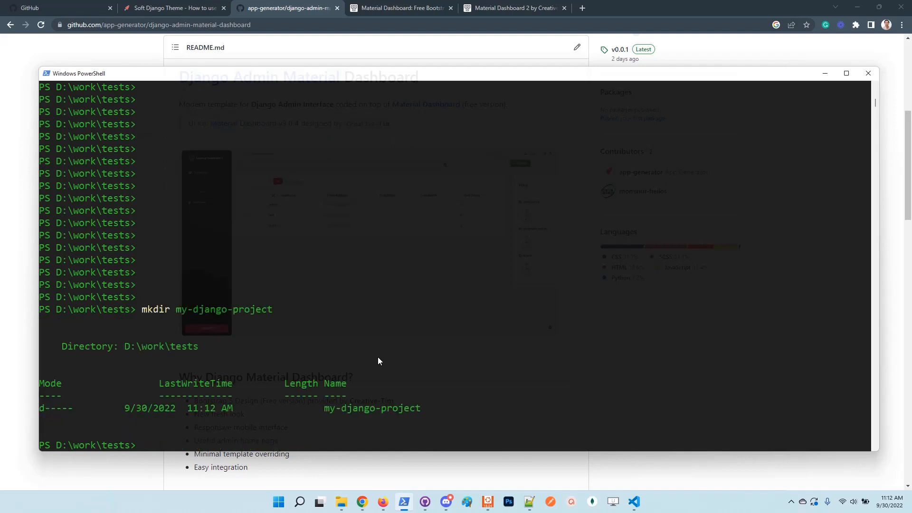
pyautogui.write('code')
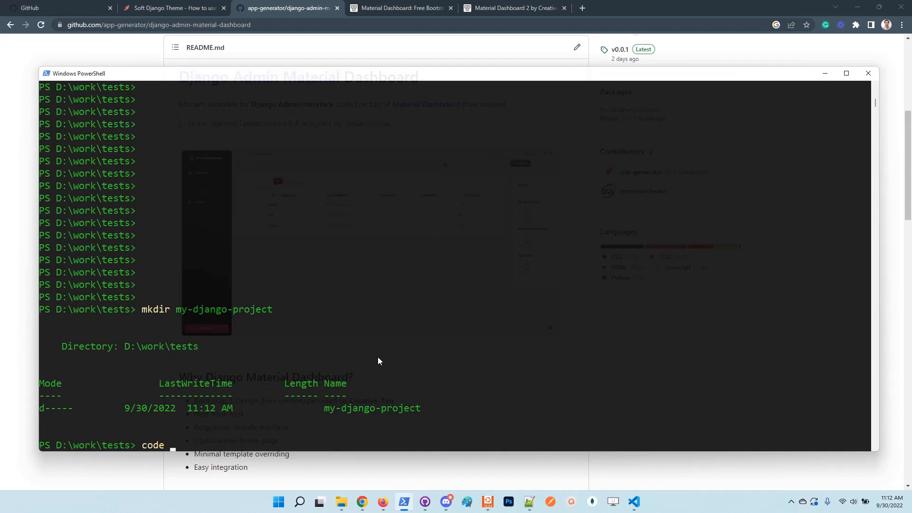
pyautogui.write('.\\my-django-project\\')
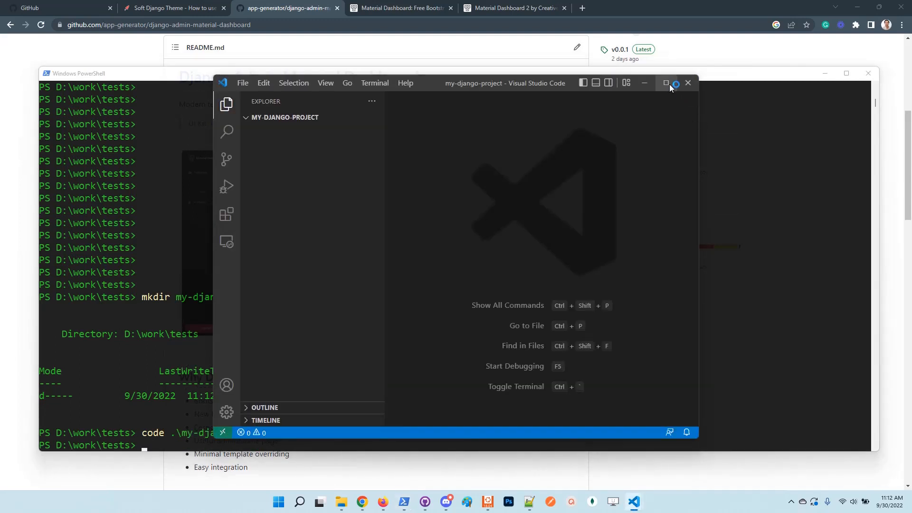
# Maximize the new VS Code window showing the empty MY-DJANGO-PROJECT folder
pyautogui.click(667, 83)
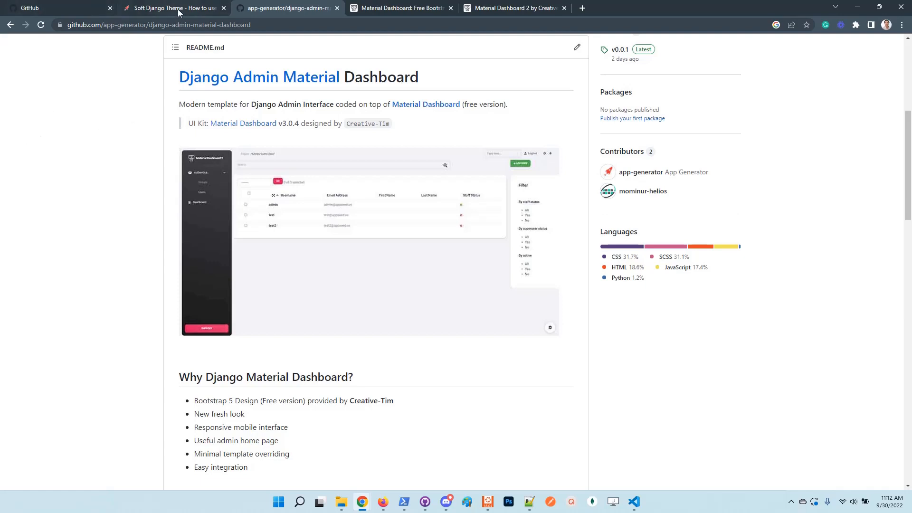
# Check the virtualenv env command in the Soft Django Theme tutorial, then return to the VS Code project
pyautogui.click(173, 8)
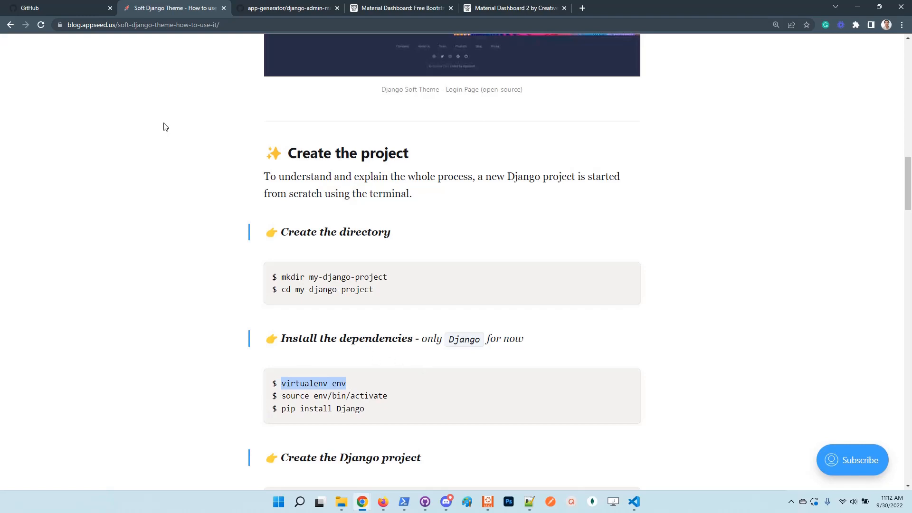
pyautogui.moveTo(361, 377)
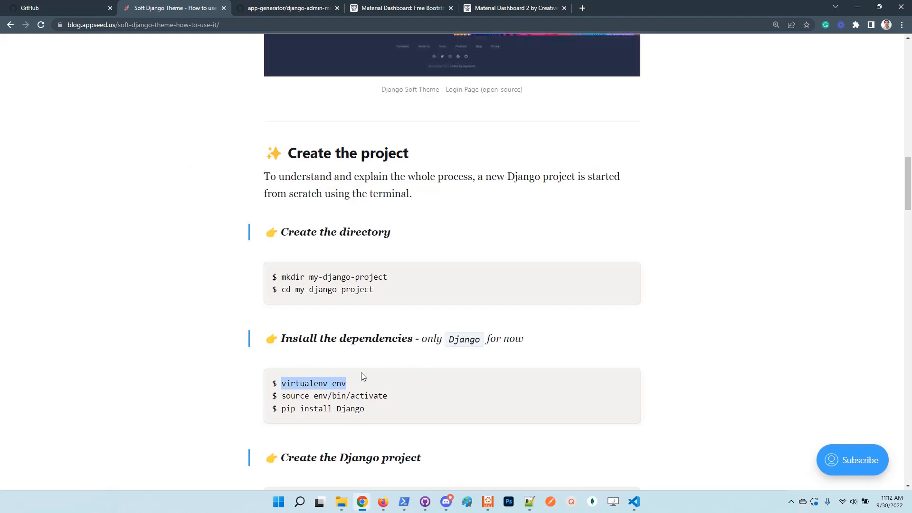
pyautogui.click(634, 501)
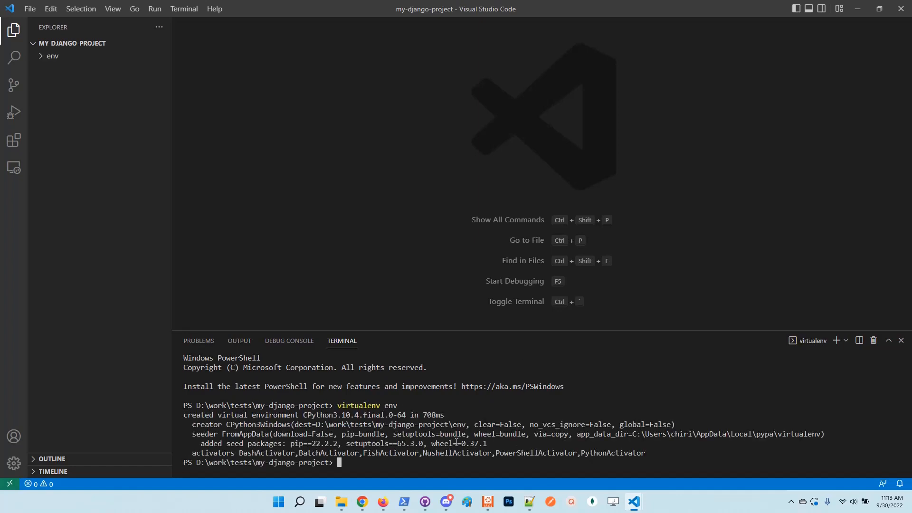
# Activate the env virtual environment with .\env\Scripts\activate, install Django, and grab the startproject command from the tutorial
pyautogui.write('.\\env\\')
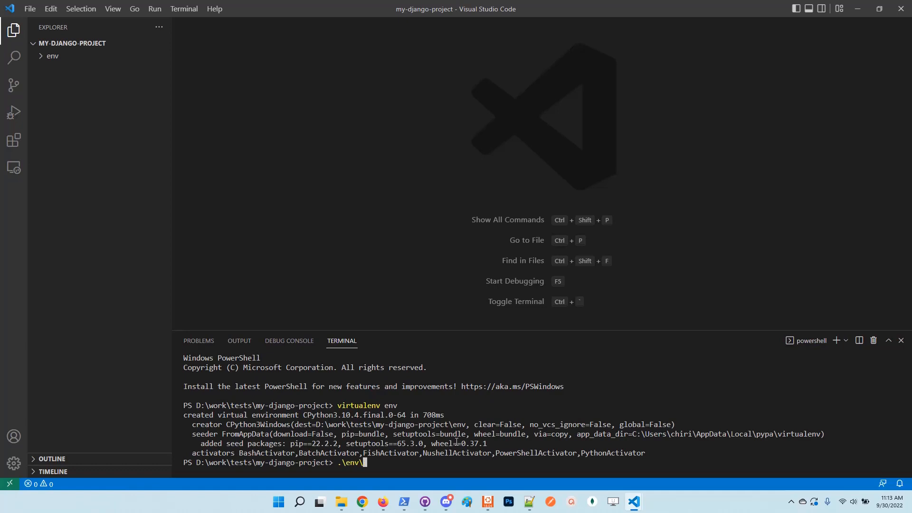
pyautogui.write('Scripts\\activate')
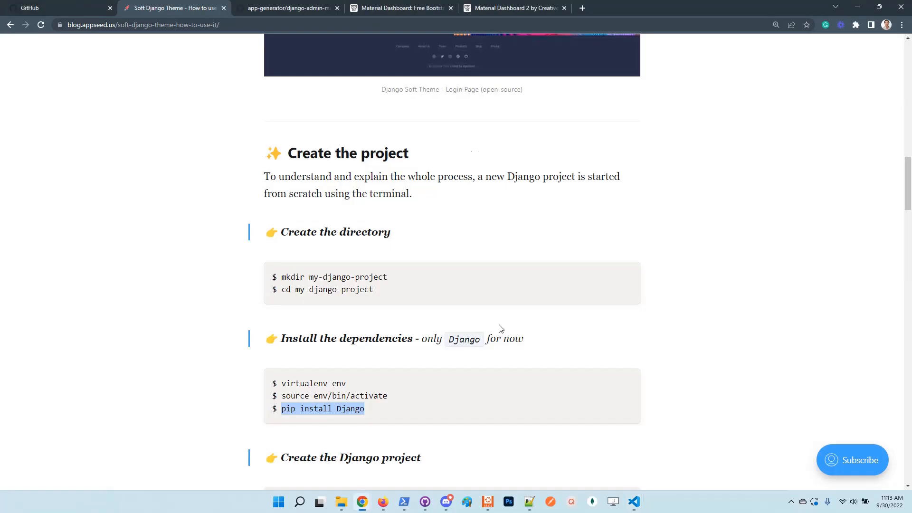
pyautogui.scroll(-3)
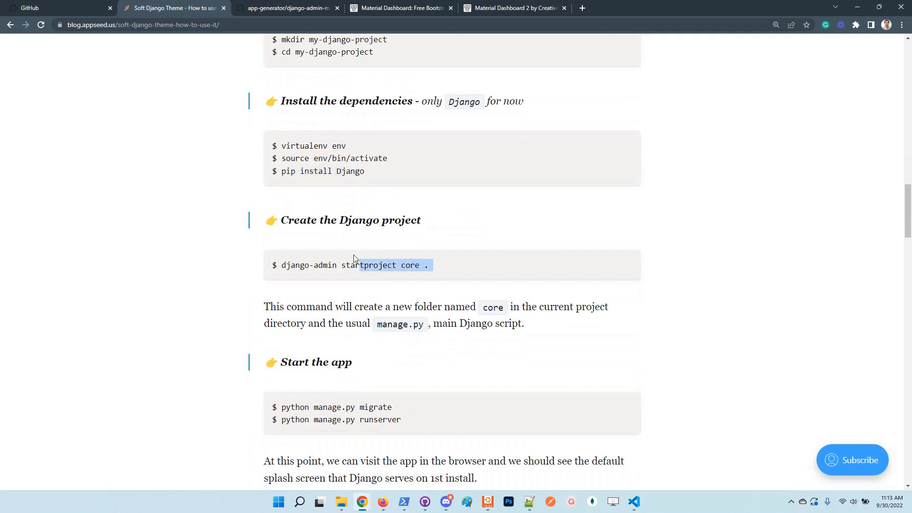
pyautogui.click(320, 263)
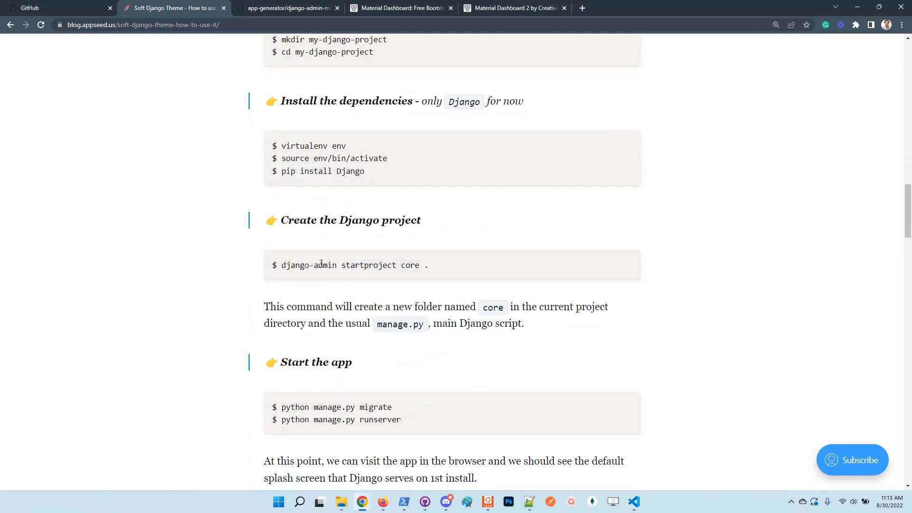
pyautogui.doubleClick(368, 265)
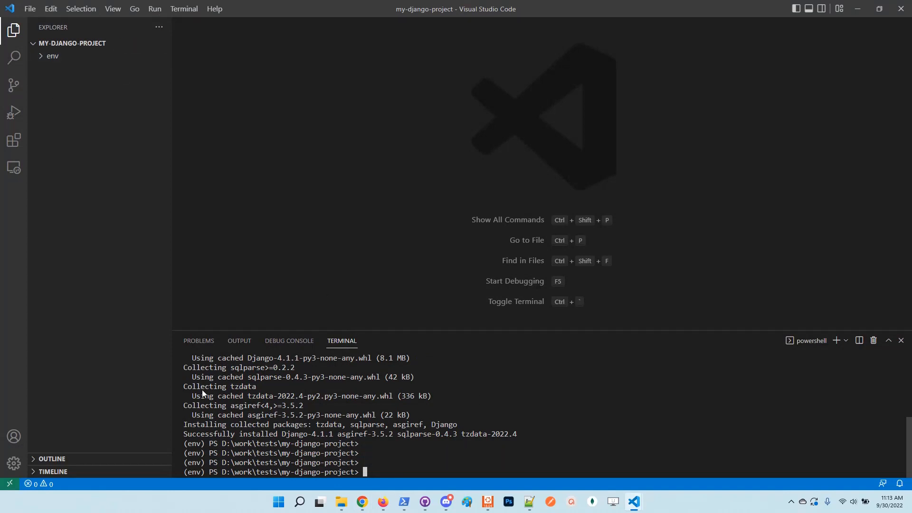
# Run django-admin startproject core . and apply the initial migrations with python manage.py migrate
pyautogui.write('django-admin startproject core .')
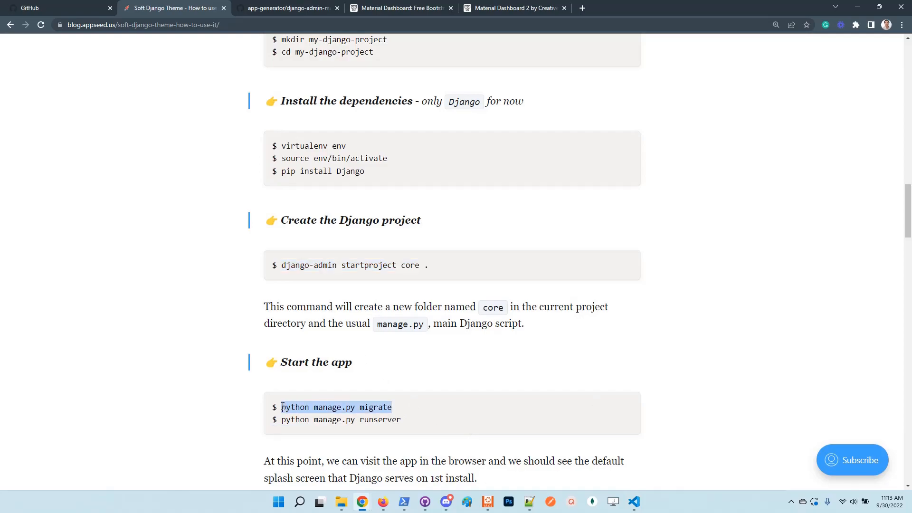
pyautogui.click(632, 507)
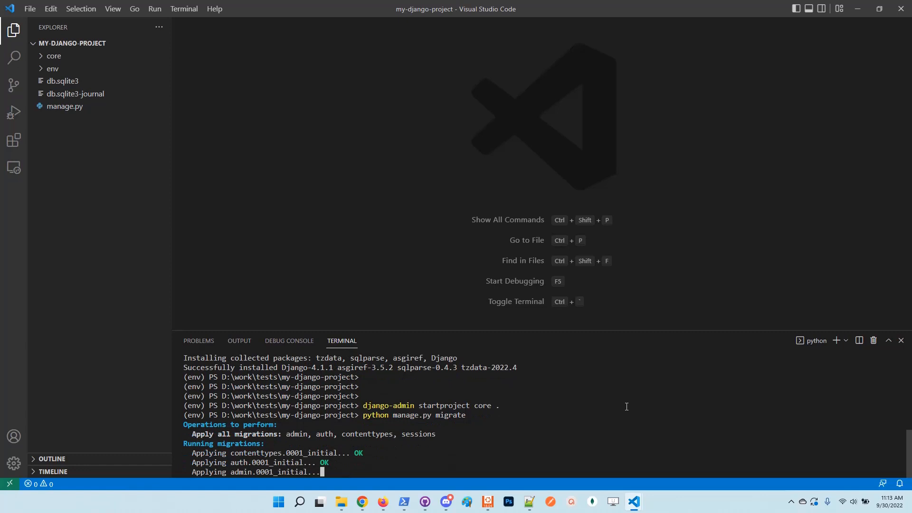
pyautogui.scroll(-3)
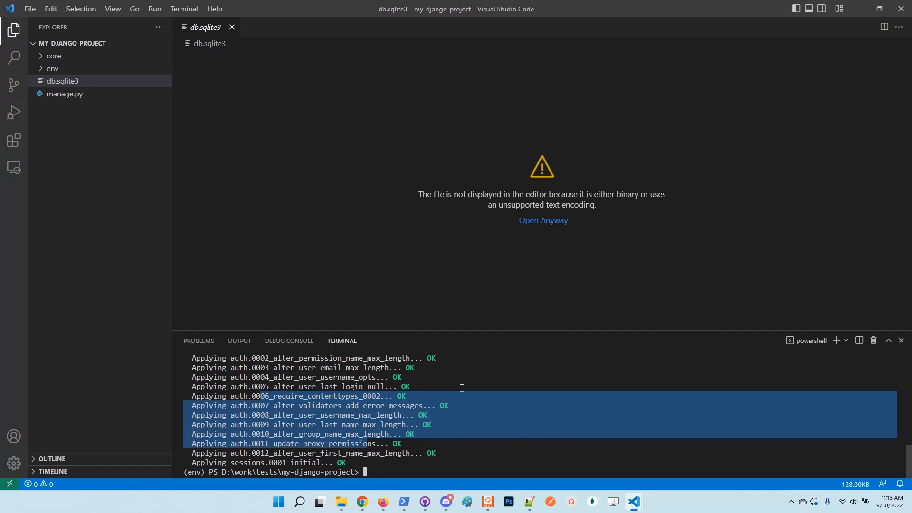
pyautogui.moveTo(492, 385)
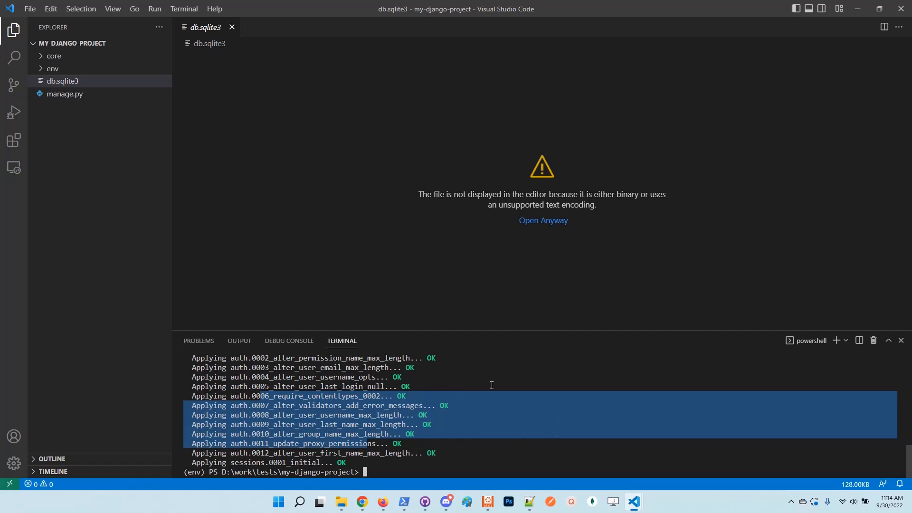
pyautogui.moveTo(519, 384)
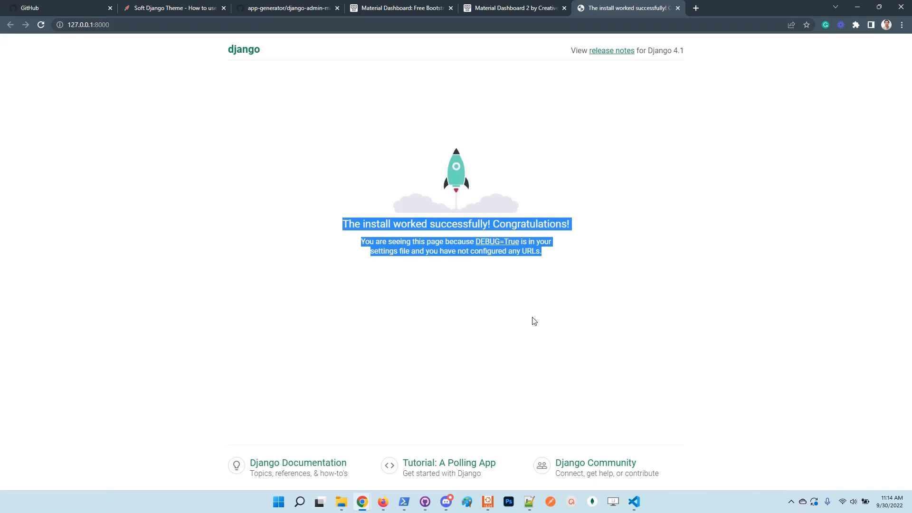
pyautogui.moveTo(367, 311)
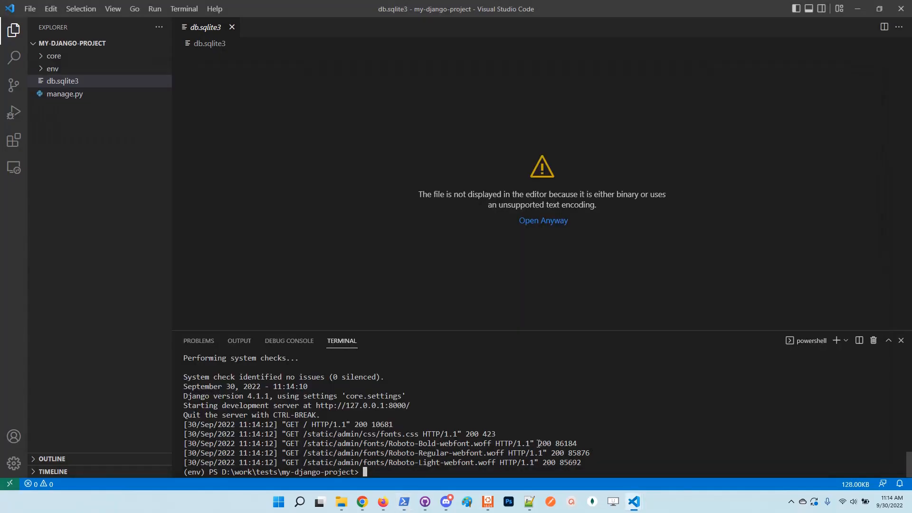
# Run python manage.py createsuperuser in the VS Code terminal
pyautogui.write('python manage.py runse')
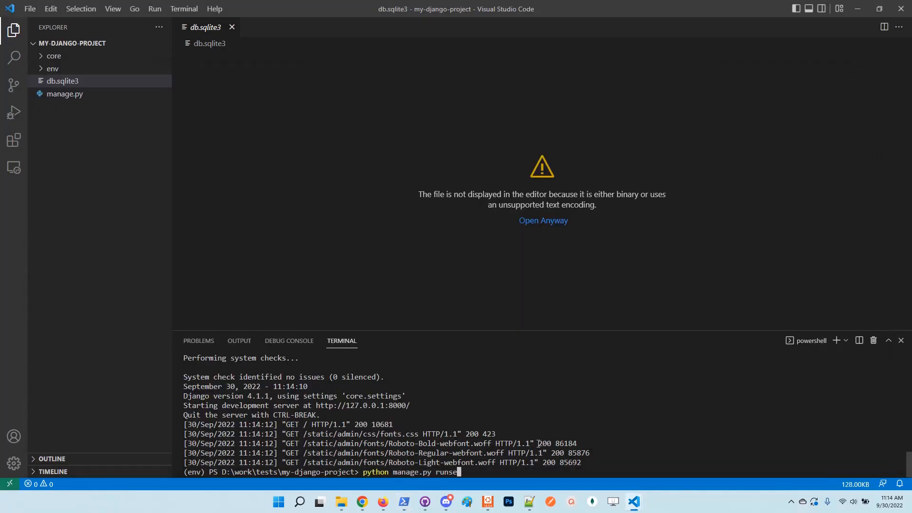
pyautogui.write('superus')
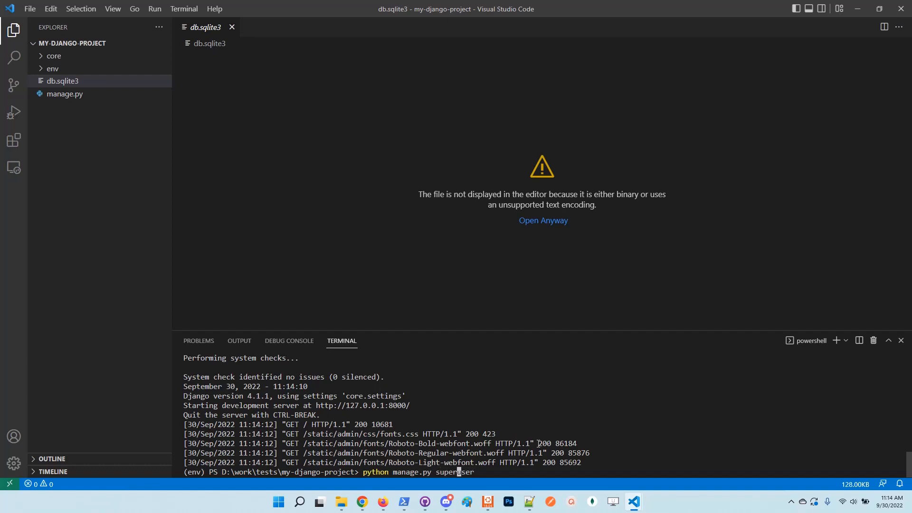
pyautogui.write('ceasuperuser')
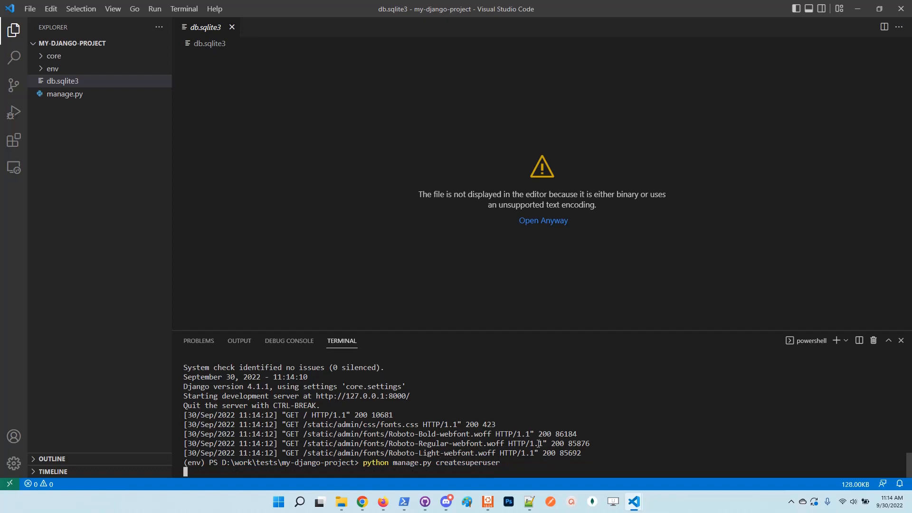
pyautogui.press('enter')
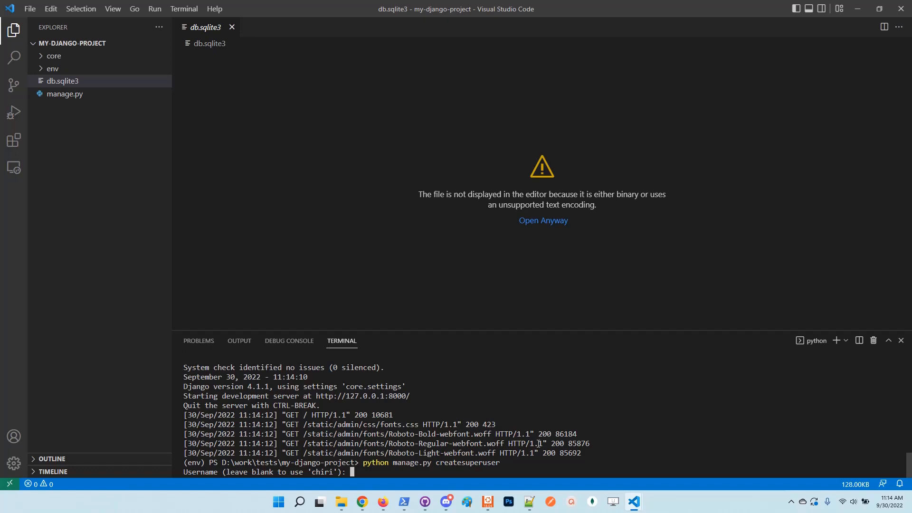
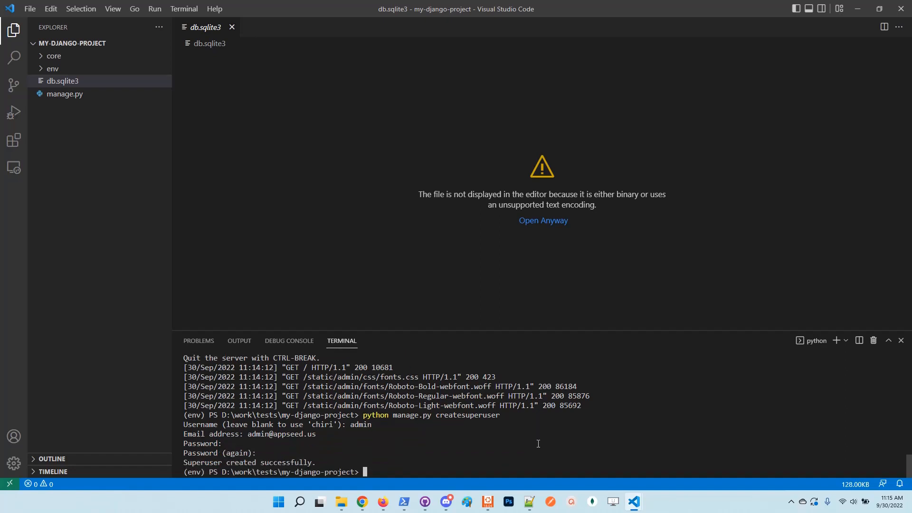
pyautogui.write('python manage.py runserver')
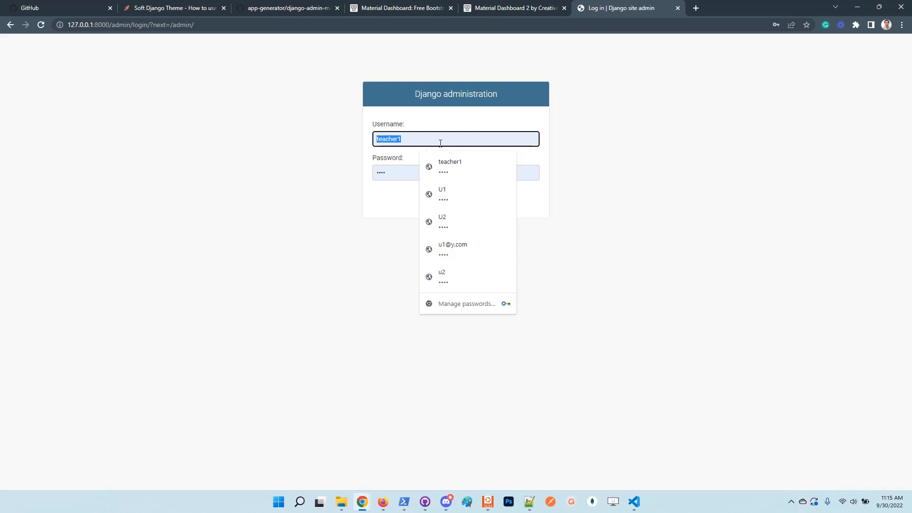
# Log into Django admin as admin, zoom the page in, and open the Users list
pyautogui.write('admin')
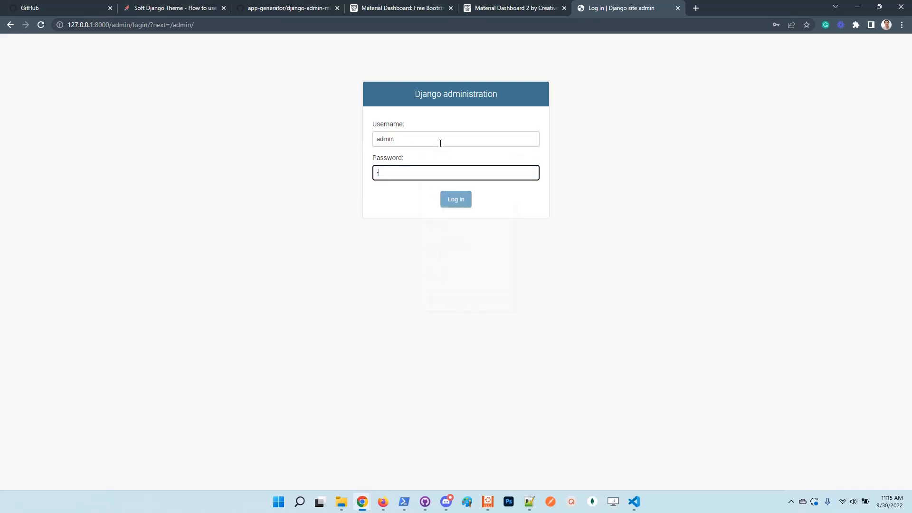
pyautogui.write('password')
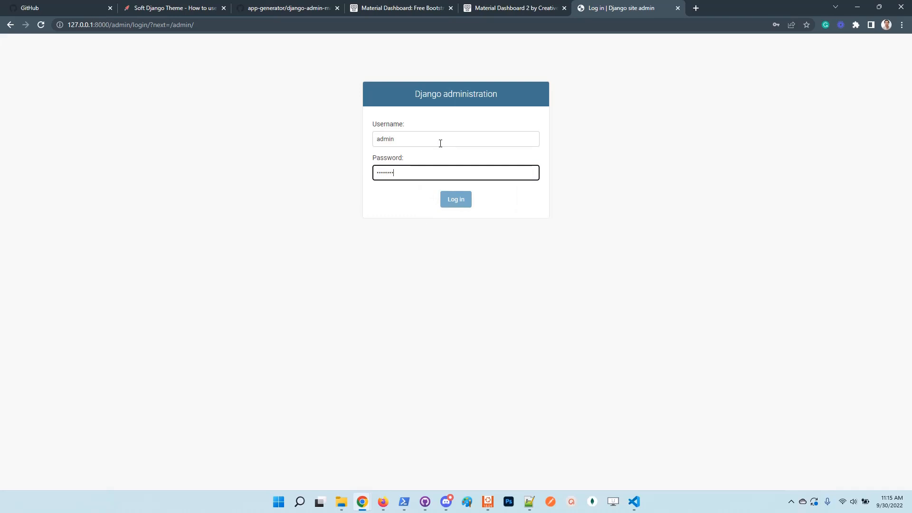
pyautogui.click(455, 198)
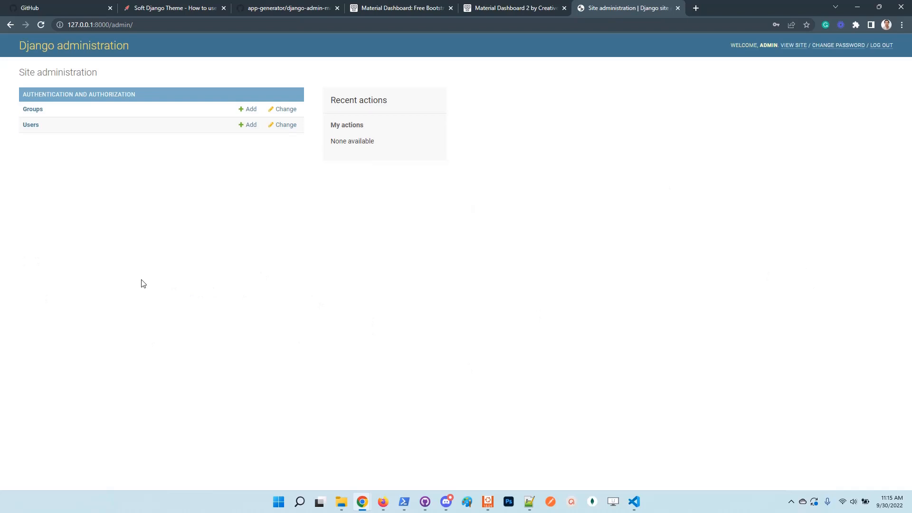
pyautogui.press('ctrl+plus')
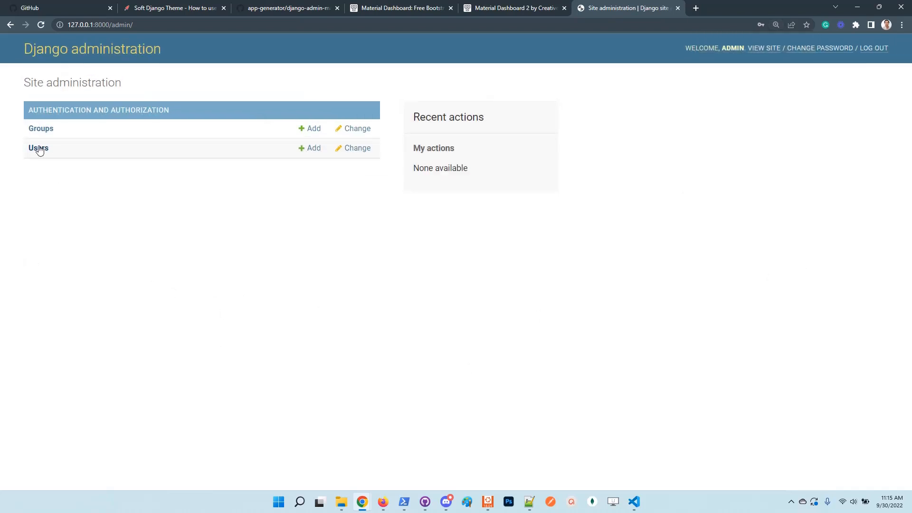
pyautogui.click(38, 149)
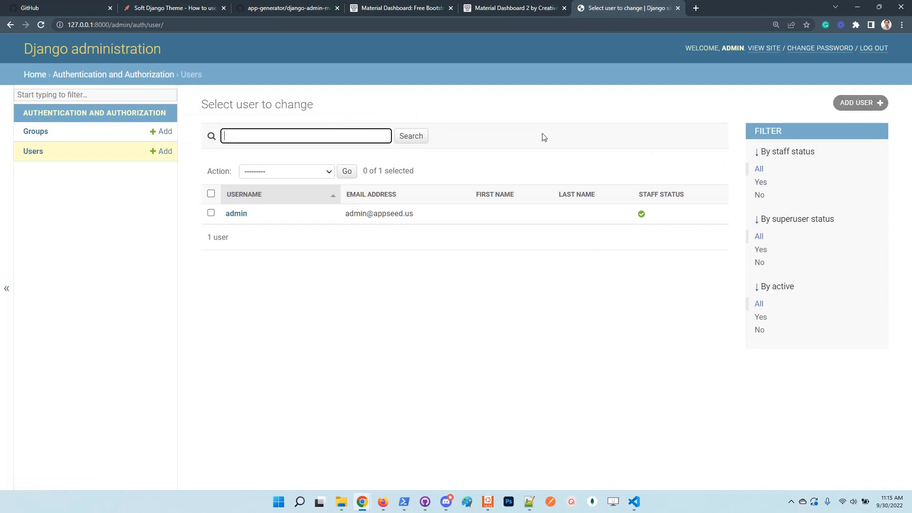
pyautogui.moveTo(78, 137)
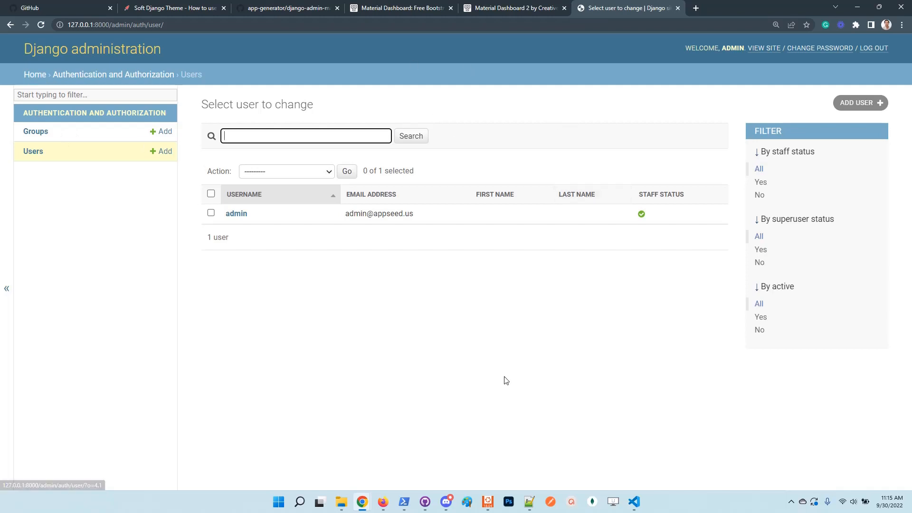
pyautogui.moveTo(537, 434)
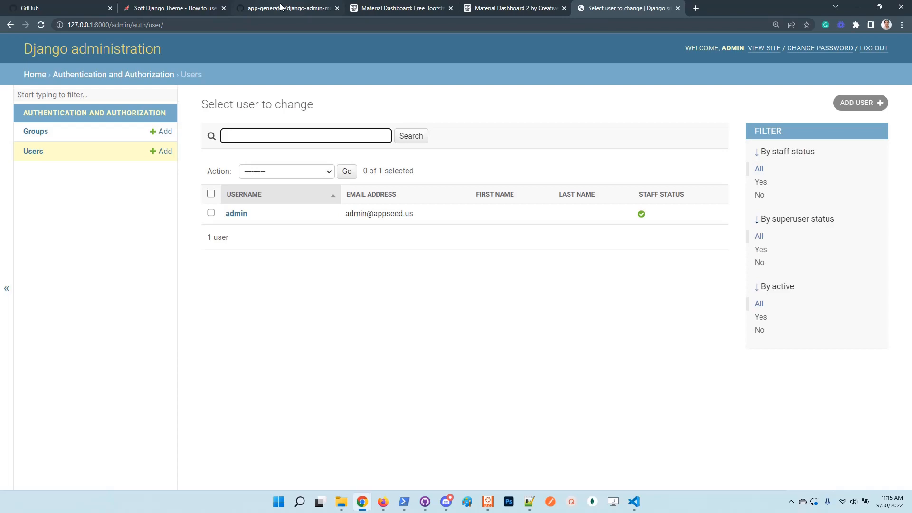
# Select the 'pip install django-admin-material-dashboard' line in the GitHub README and return to VS Code
pyautogui.click(285, 8)
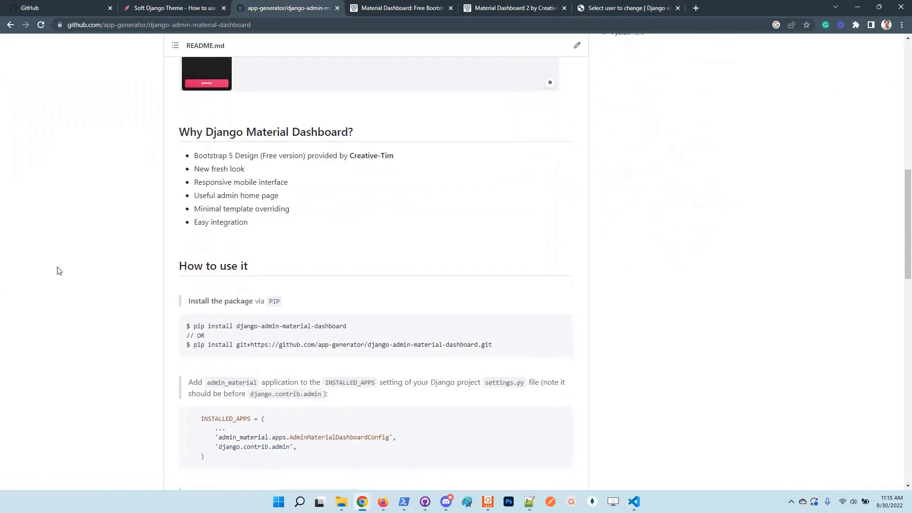
pyautogui.click(634, 501)
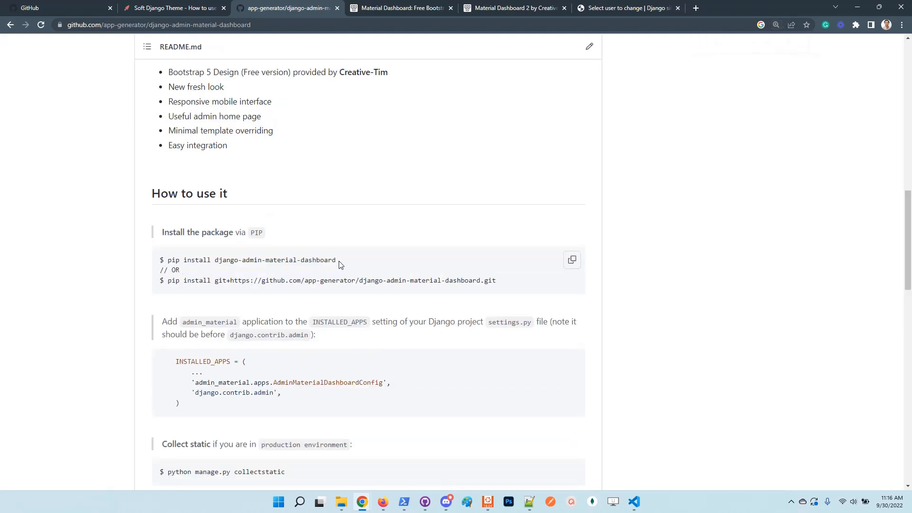
pyautogui.moveTo(159, 260); pyautogui.dragTo(335, 260)
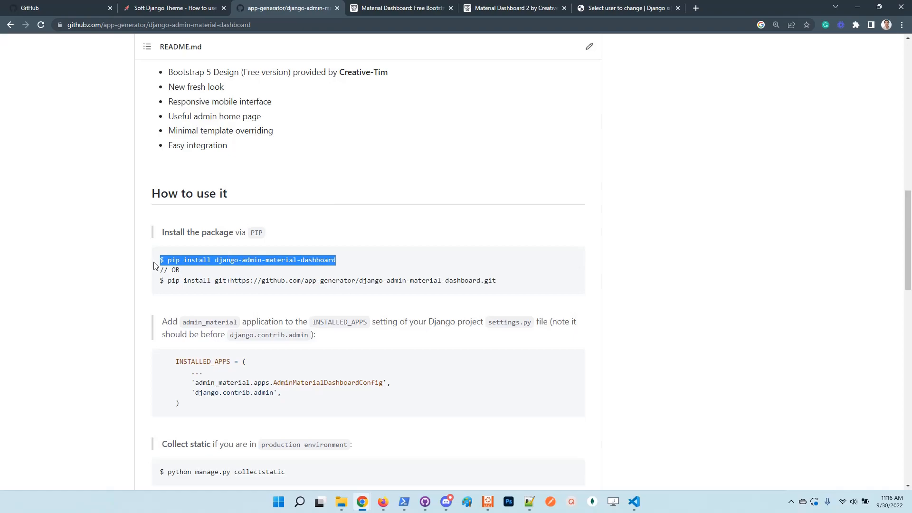
pyautogui.click(634, 502)
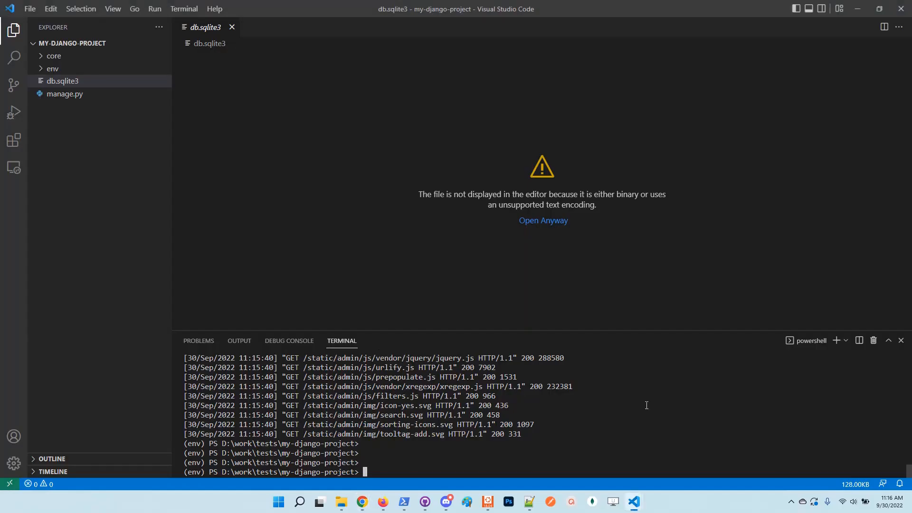
# Run pip install django-admin-material-dashboard in the project's PowerShell terminal
pyautogui.write('pip install django-admin-material-dashboard')
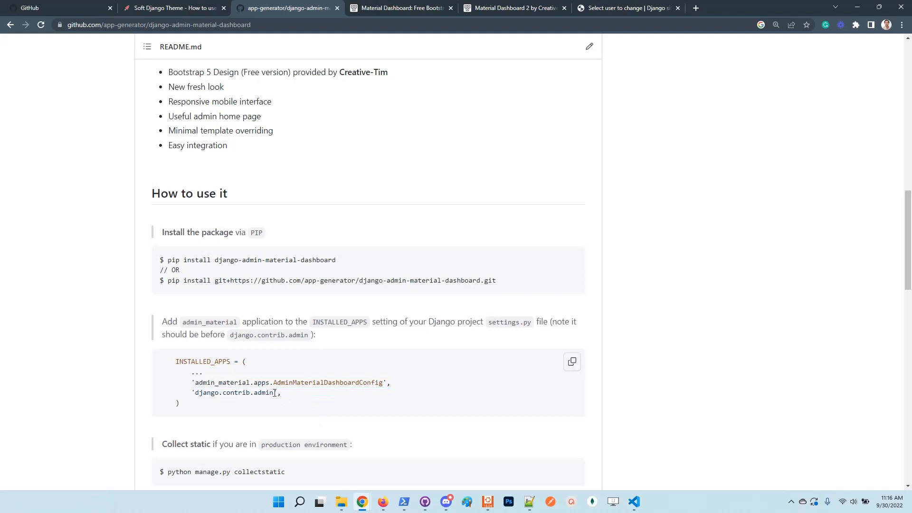
# Copy the admin_material.apps.AdminMaterialDashboardConfig line from the README and return to the editor
pyautogui.doubleClick(263, 392)
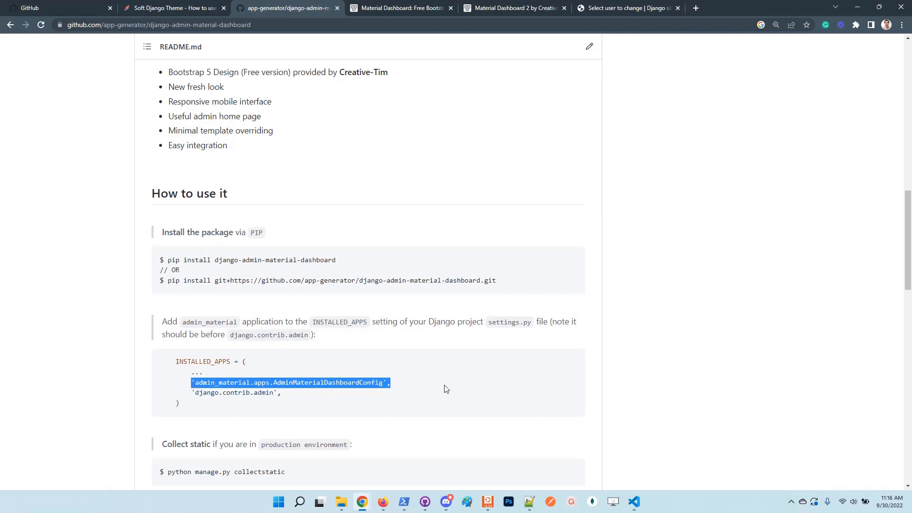
pyautogui.moveTo(560, 380)
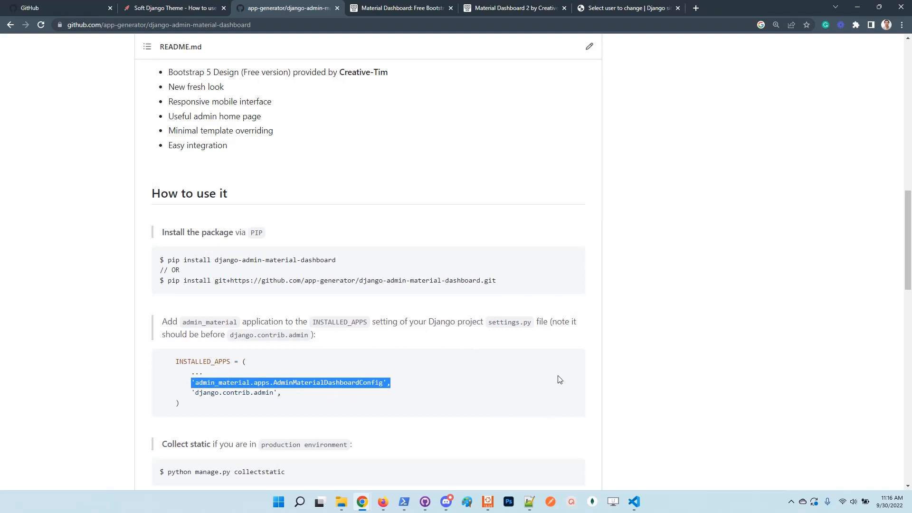
pyautogui.moveTo(687, 375)
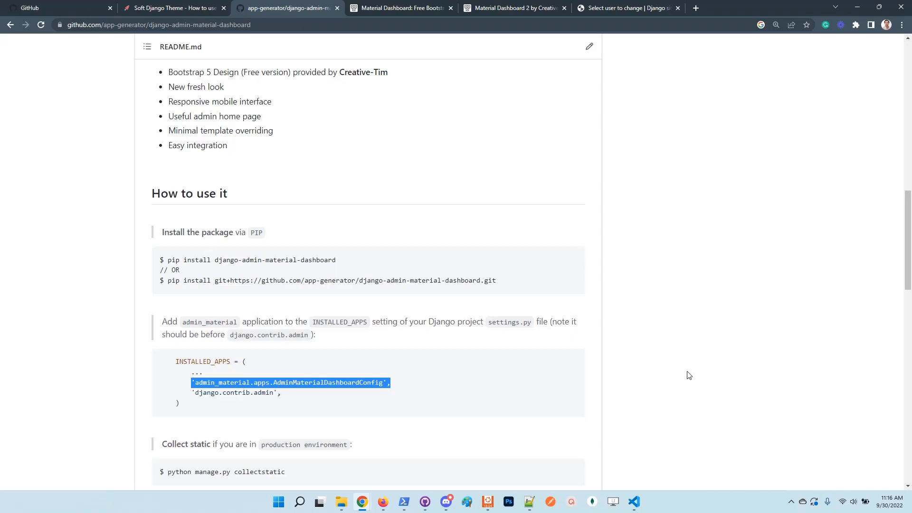
pyautogui.click(634, 502)
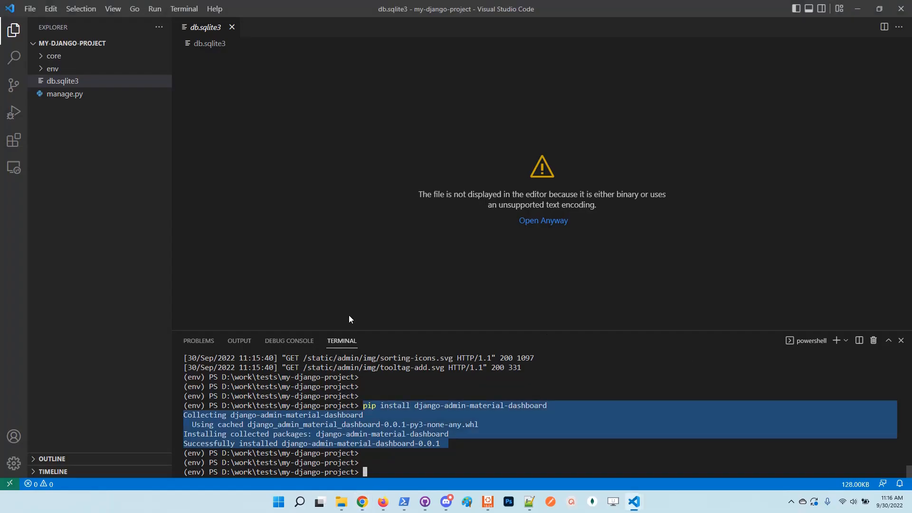
# Insert 'admin_material.apps.AdminMaterialDashboardConfig', as the first INSTALLED_APPS entry in core/settings.py
pyautogui.click(53, 56)
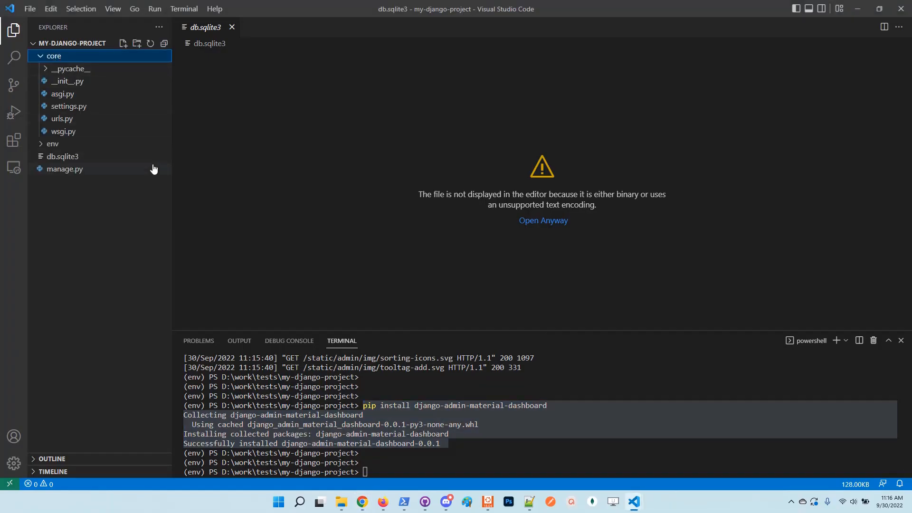
pyautogui.click(69, 105)
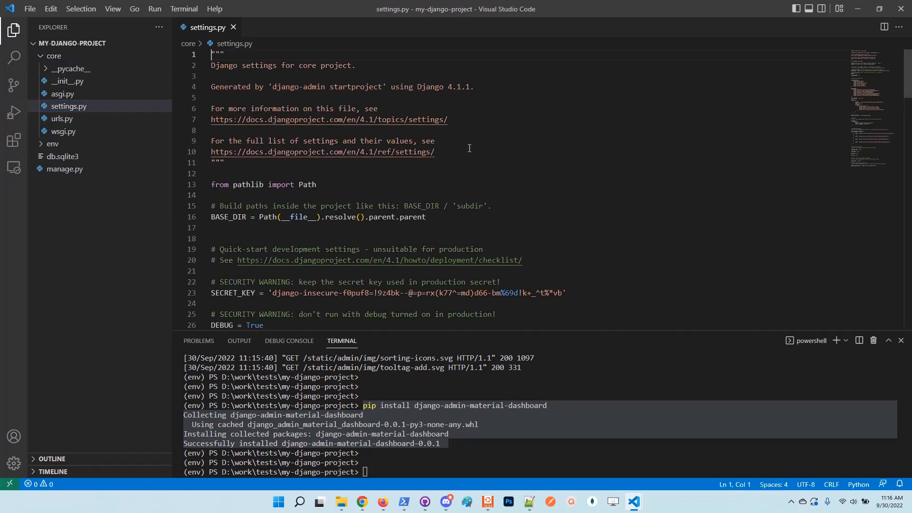
pyautogui.scroll(-3)
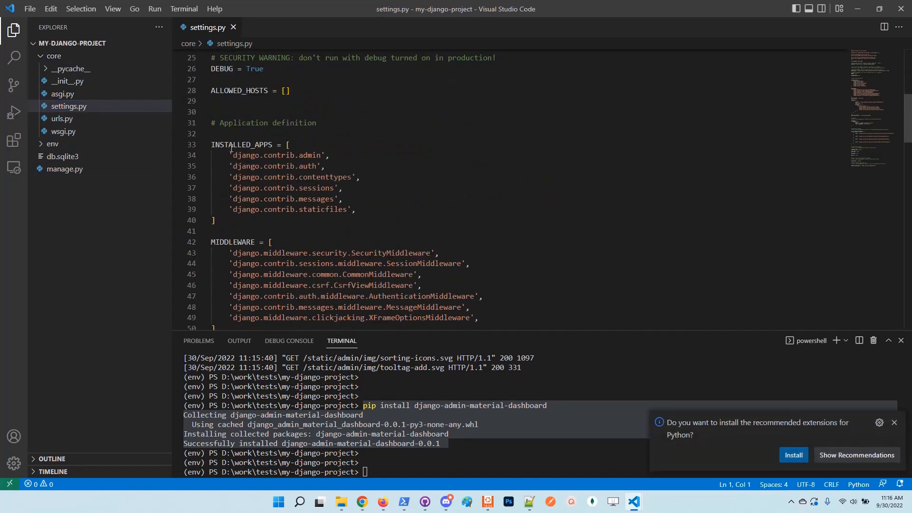
pyautogui.doubleClick(242, 144)
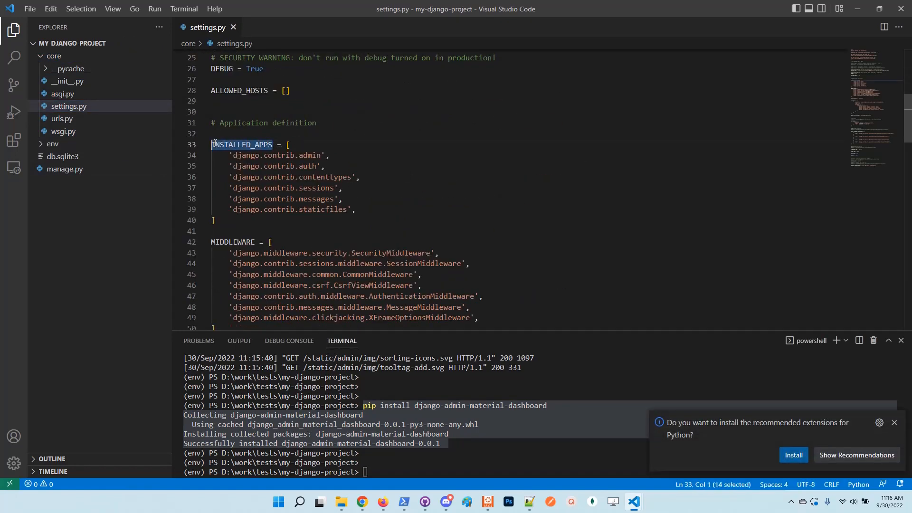
pyautogui.press('Enter')
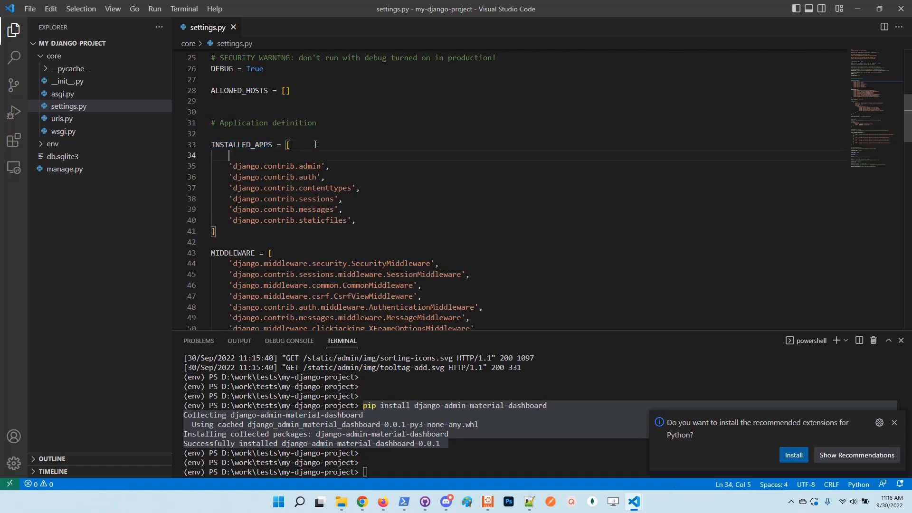
pyautogui.write("'admin_material.apps.AdminMaterialDashboardConfig',")
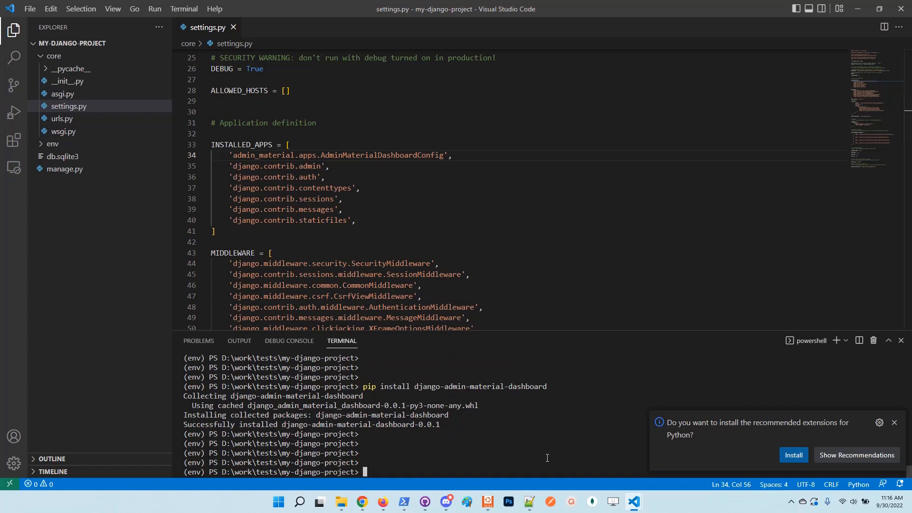
# Start the development server with python manage.py runserver
pyautogui.write('python manage.py runserver')
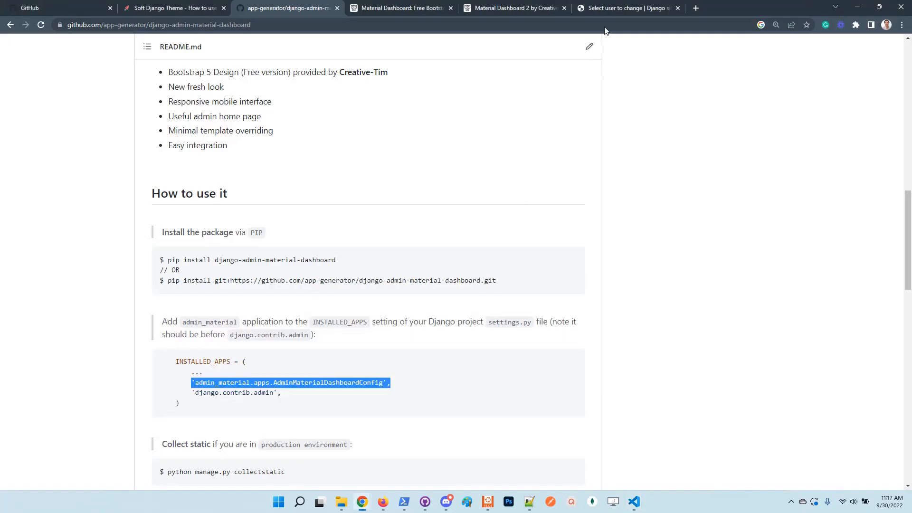
# View the Material-themed admin Users page, check its UI configurator, then return to the AppSeed tutorial
pyautogui.click(627, 8)
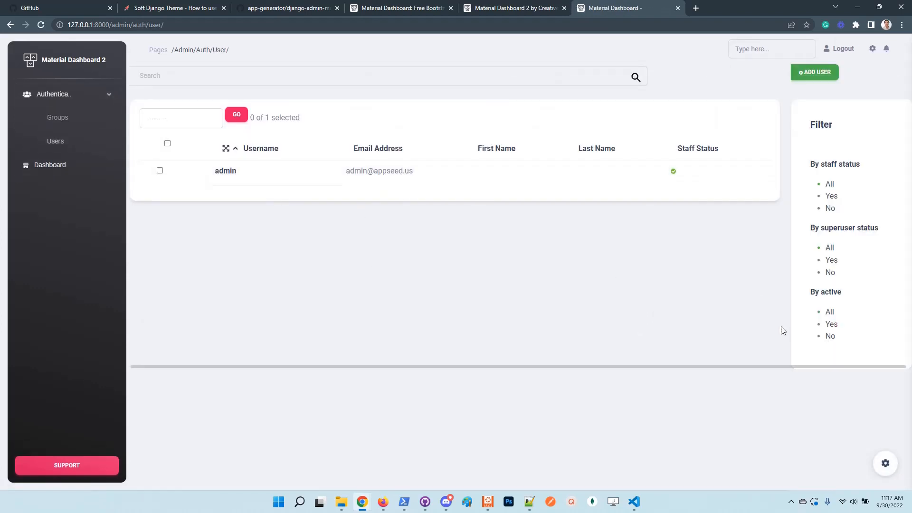
pyautogui.click(884, 462)
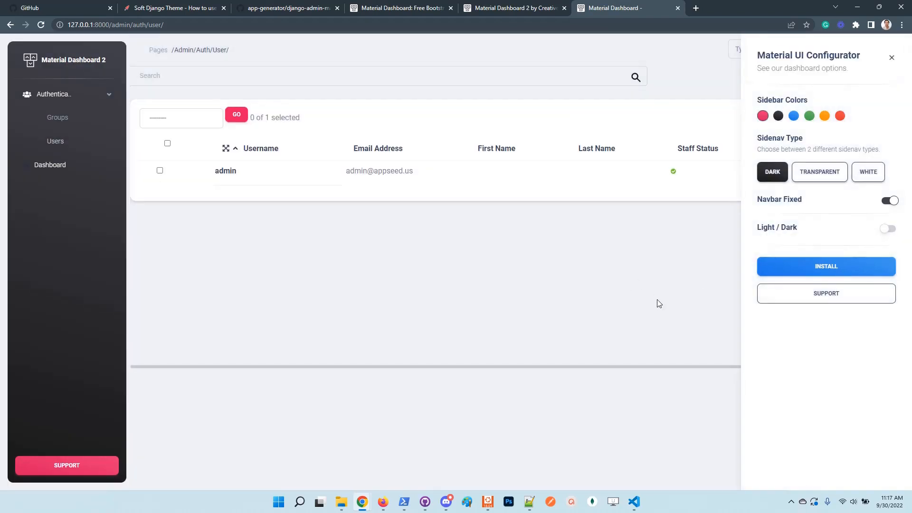
pyautogui.click(891, 57)
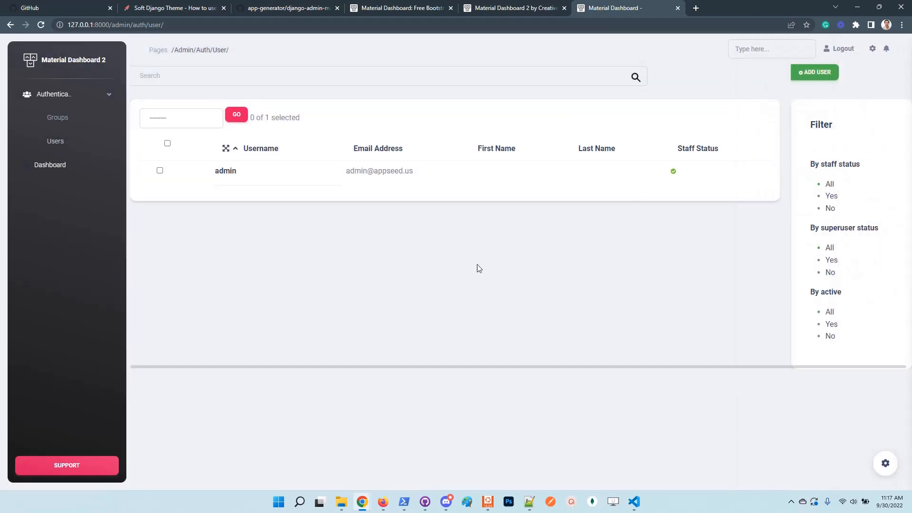
pyautogui.moveTo(296, 304)
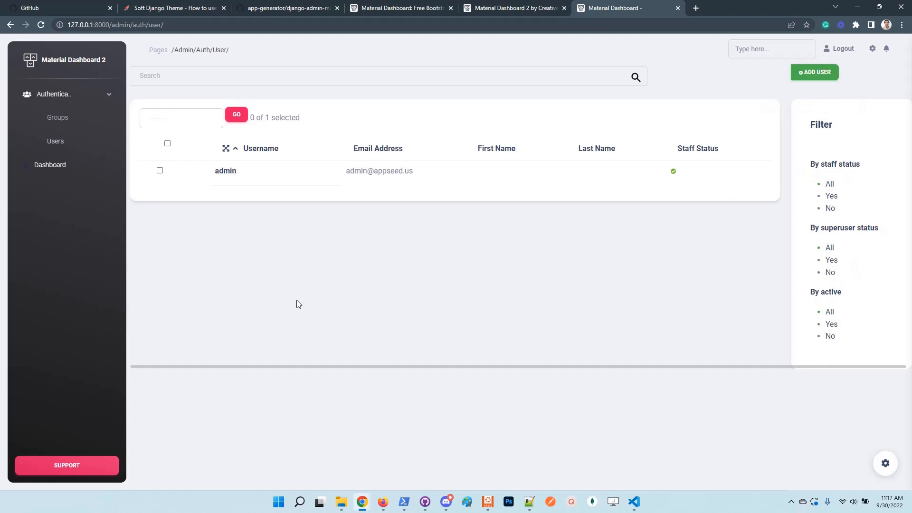
pyautogui.moveTo(502, 308)
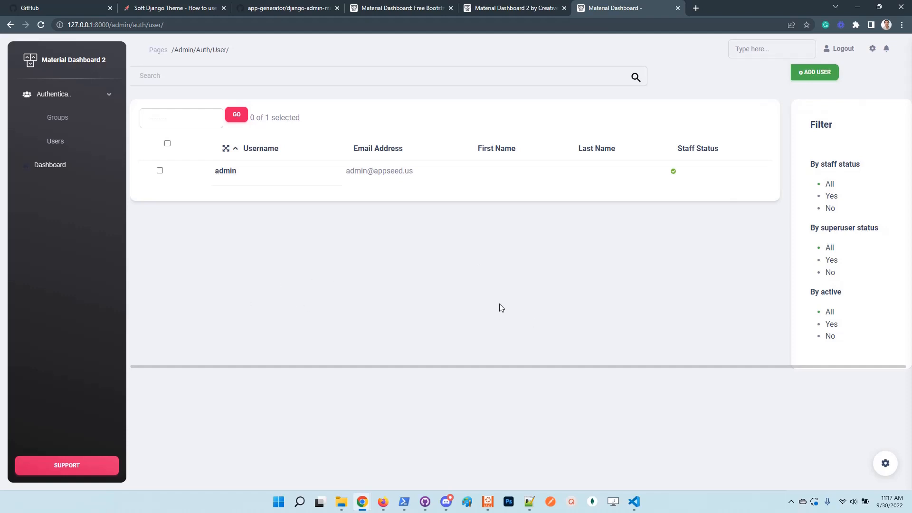
pyautogui.click(172, 8)
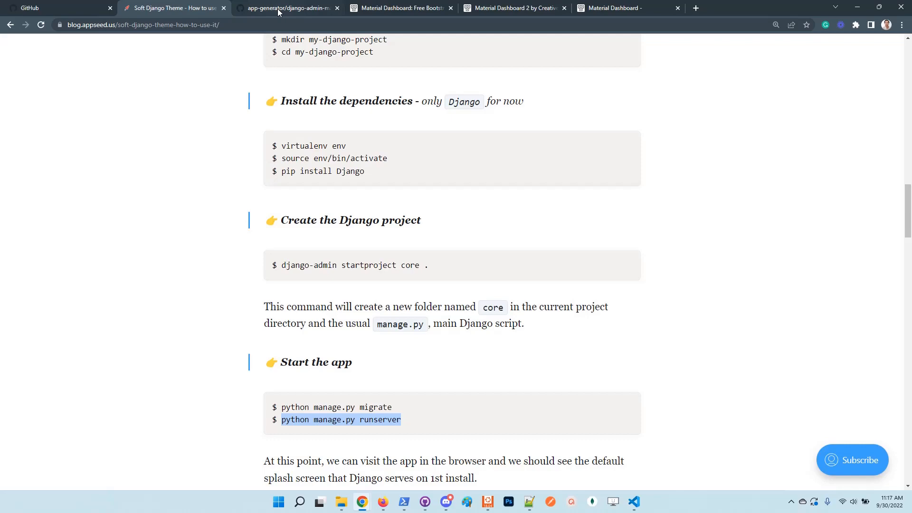
# Return to the django-admin-material-dashboard repository page and the App Generator support tab
pyautogui.click(285, 7)
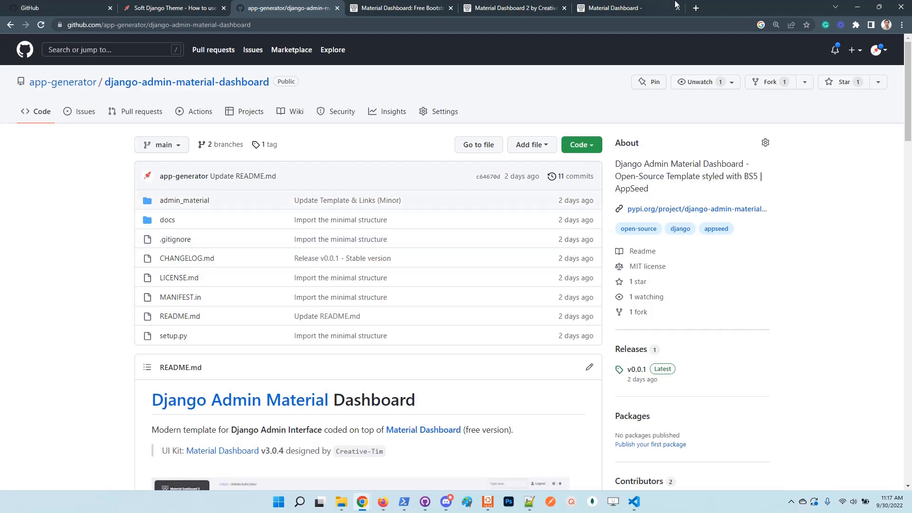
pyautogui.click(695, 7)
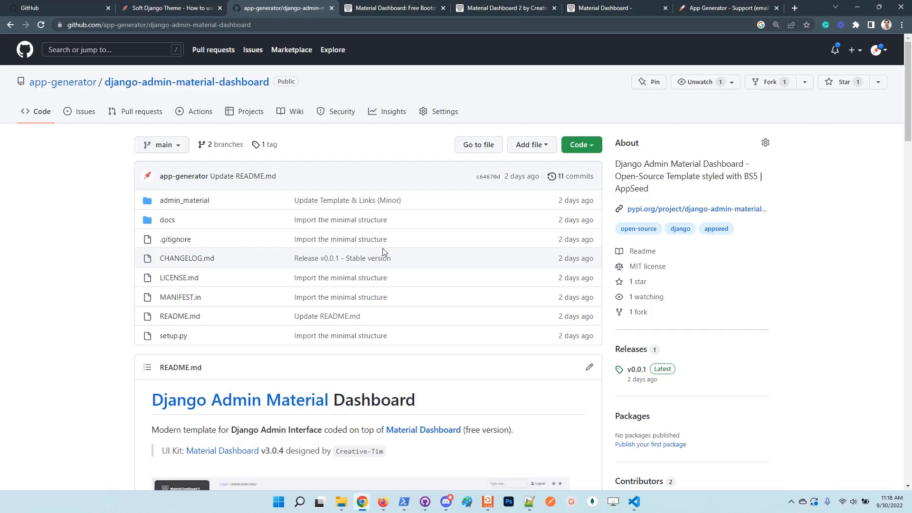
pyautogui.moveTo(799, 367)
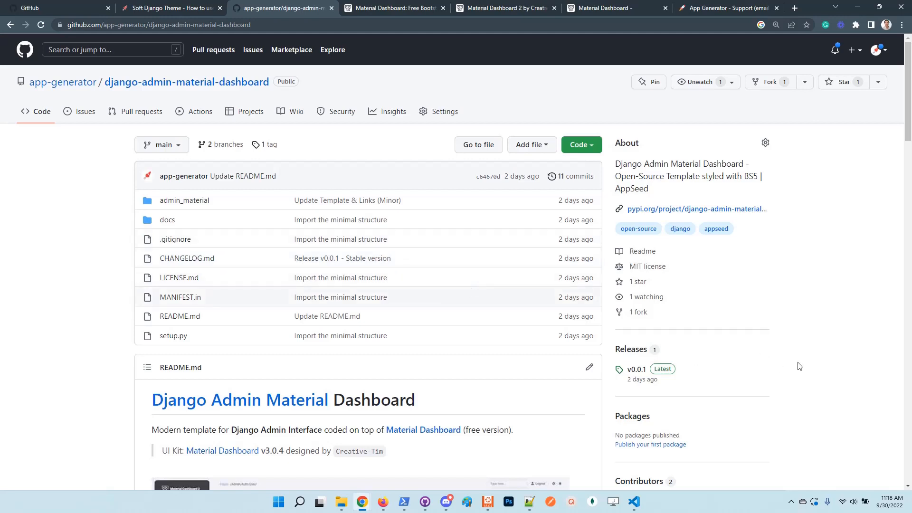